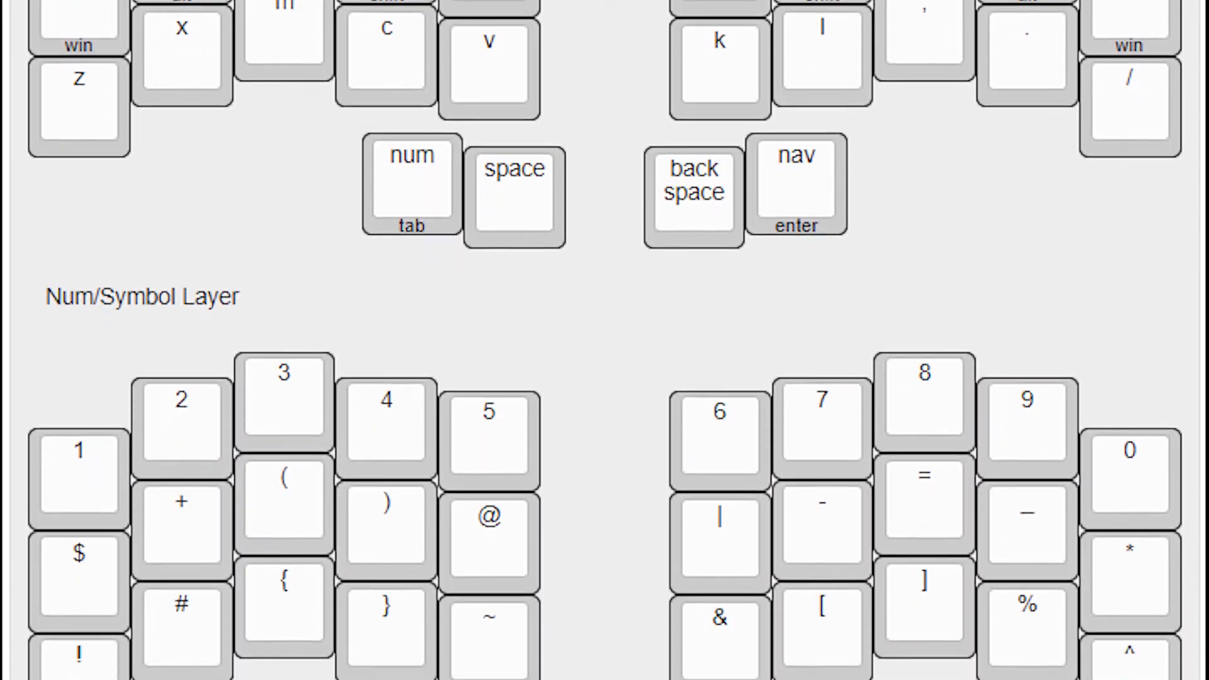
# - Scroll past the Num/Symbol, Nav and Function layer diagrams to the Game Layer heading
pyautogui.scroll(-3)
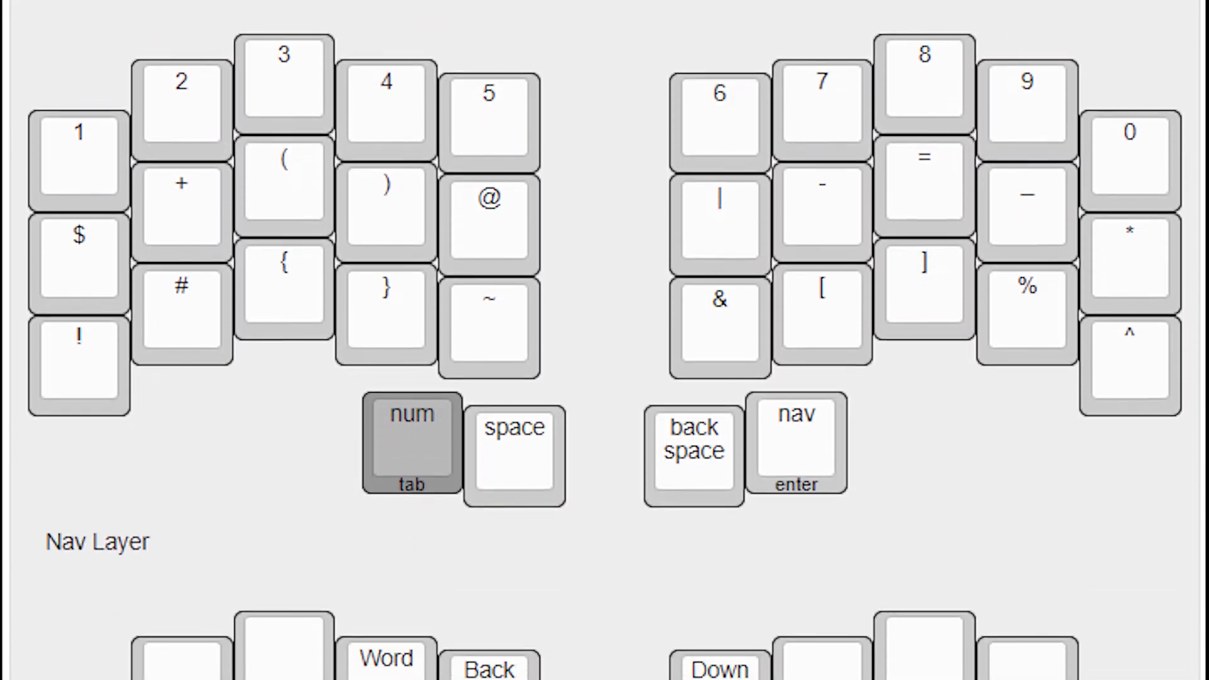
pyautogui.scroll(-3)
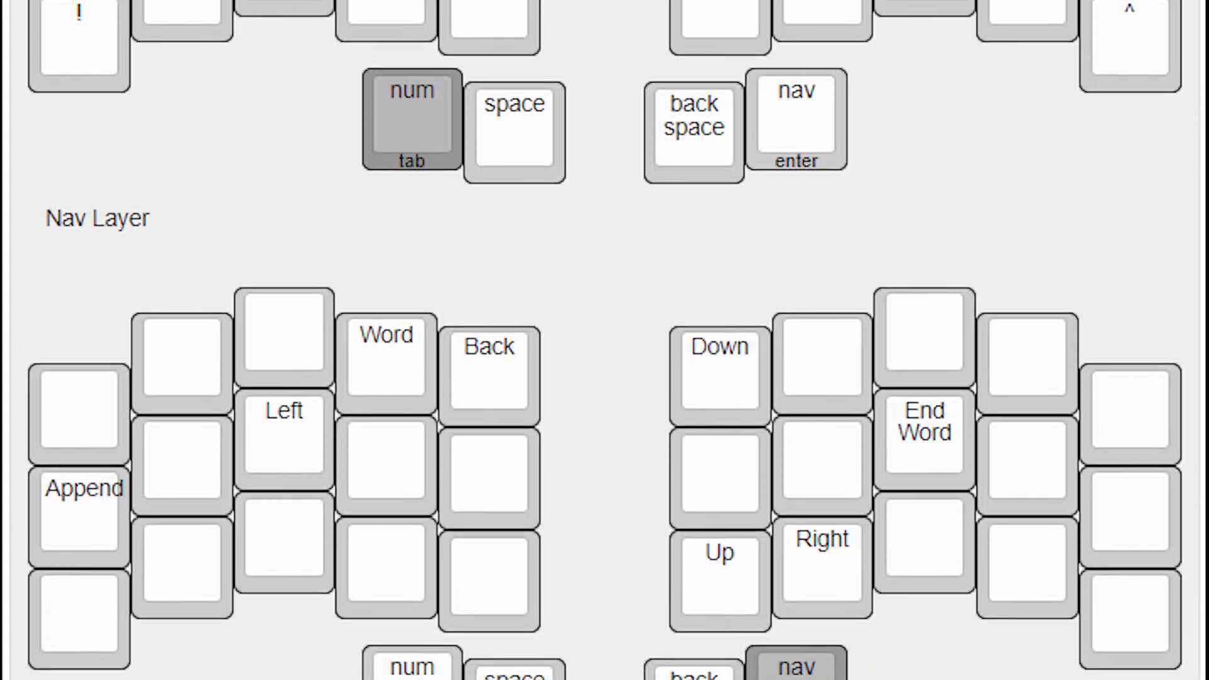
pyautogui.scroll(-3)
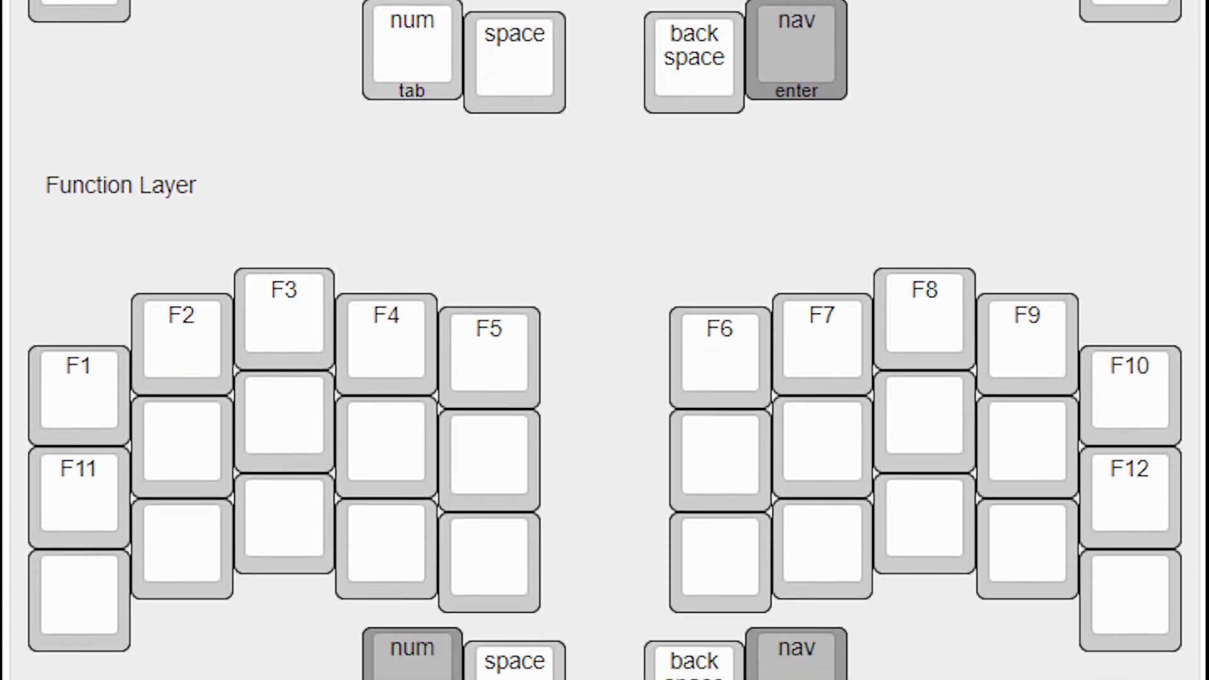
pyautogui.scroll(-3)
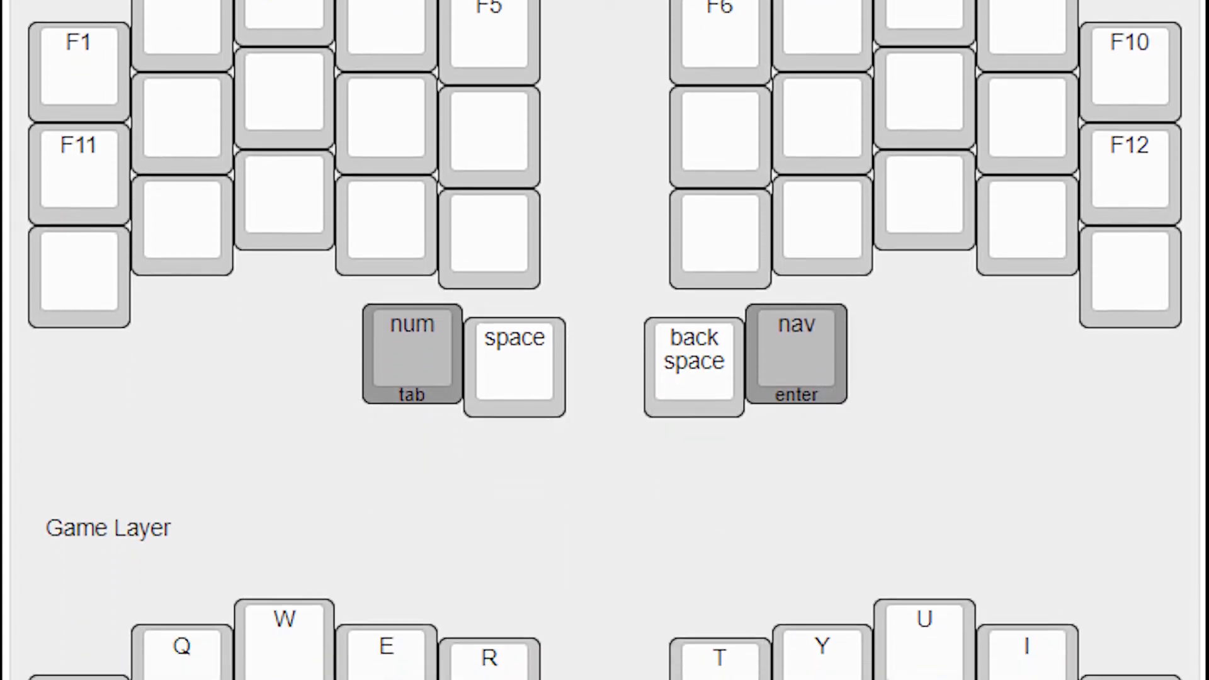
pyautogui.scroll(-3)
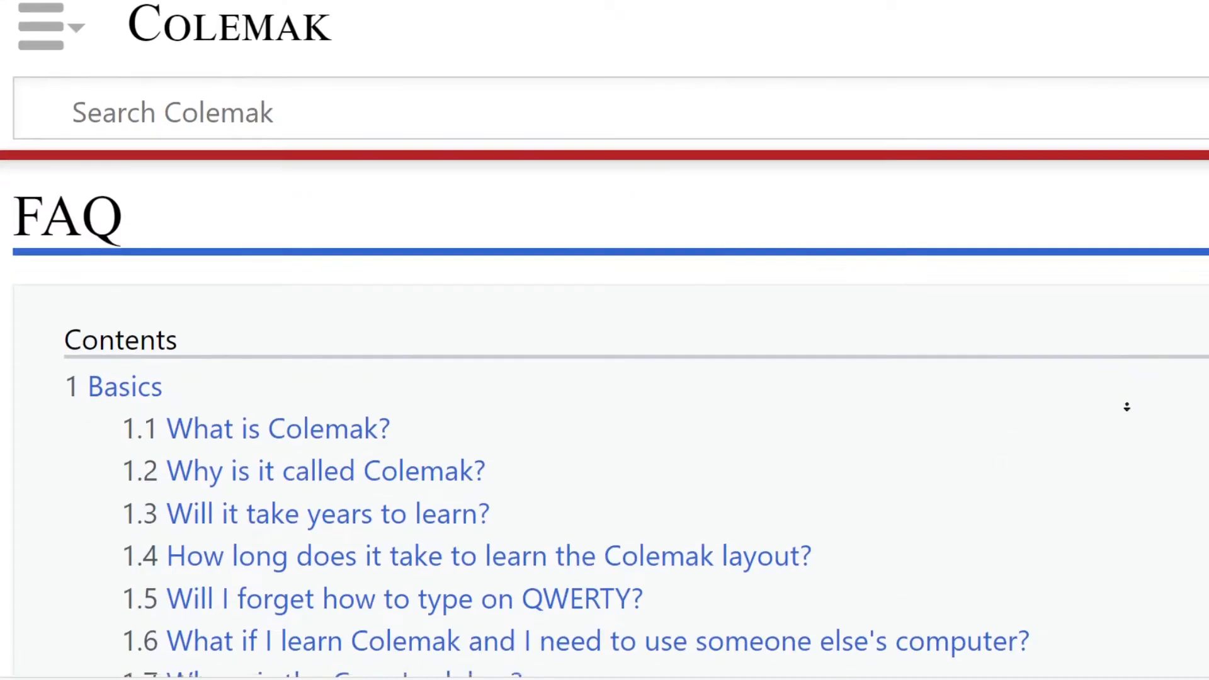
# - Scroll through the Colemak FAQ's Contents list of basic questions
pyautogui.scroll(-3)
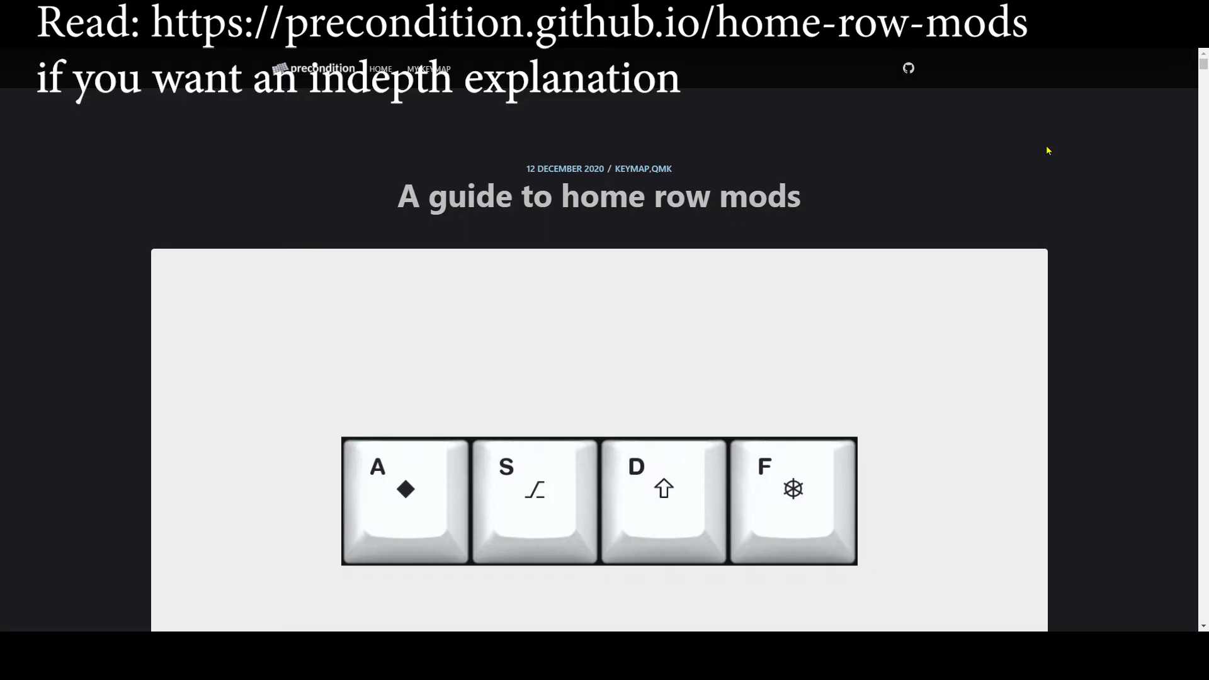
# - Scroll down the 'A guide to home row mods' article on precondition.github.io
pyautogui.scroll(-3)
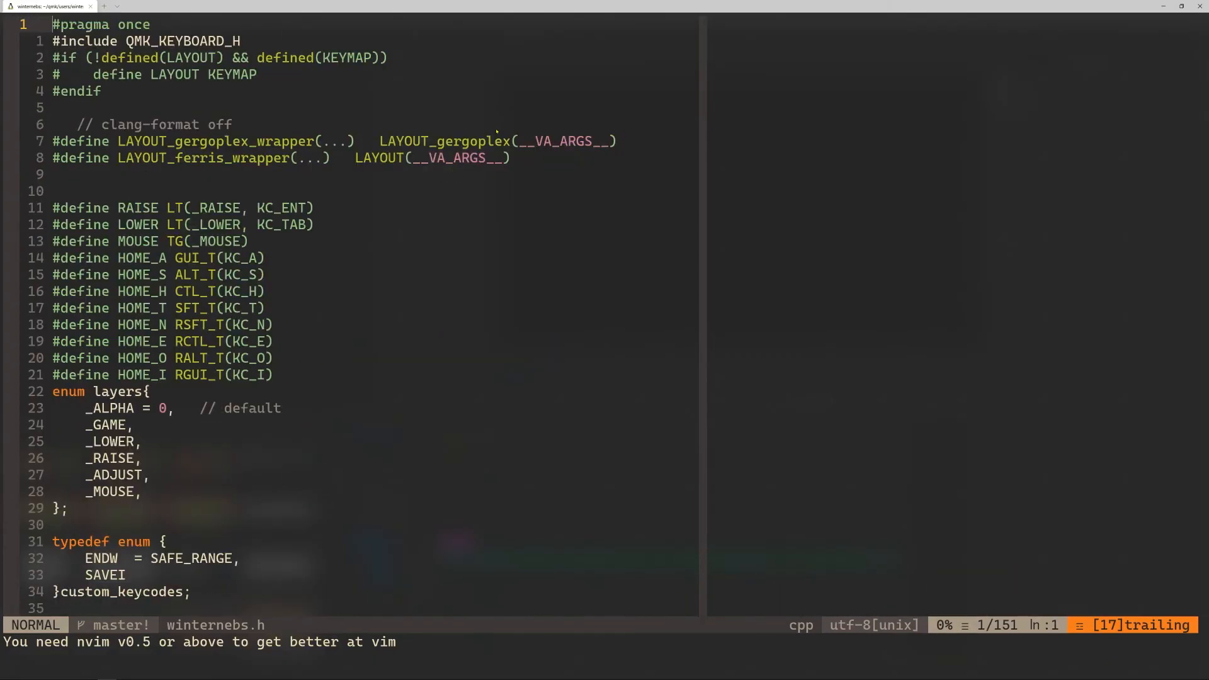
# - Open winternebs.c with :e and jump to its last lines showing the tapping-term function
pyautogui.write(':e winternebs.c')
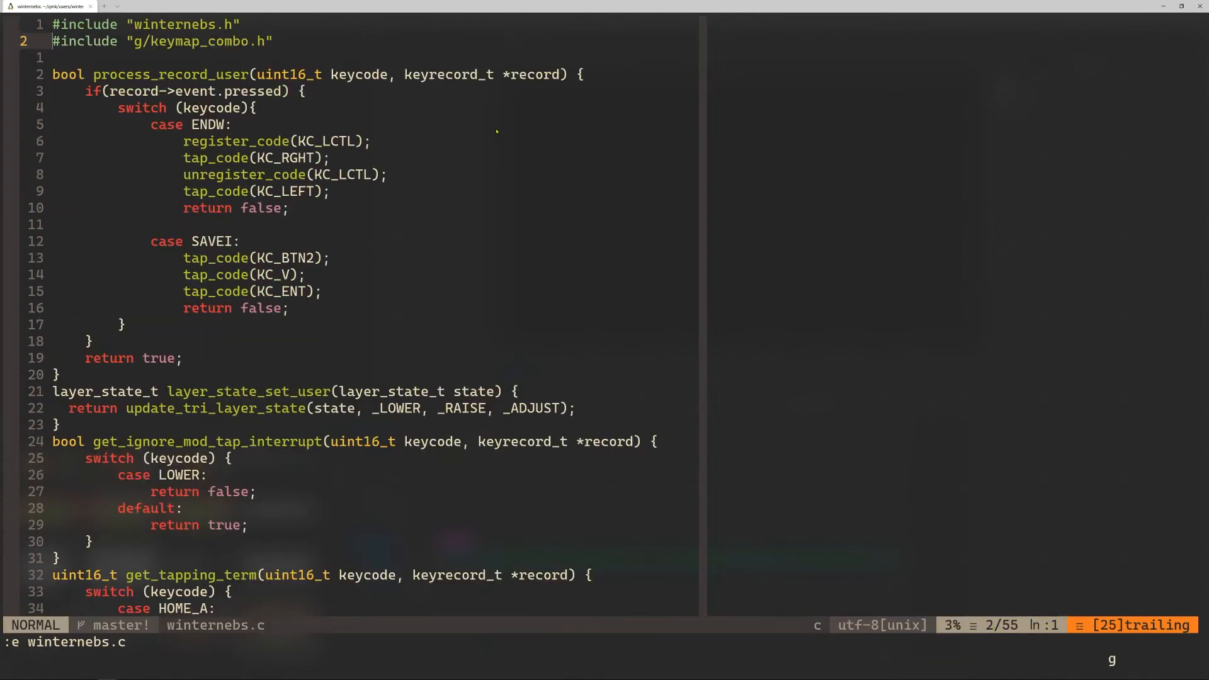
pyautogui.press('G')
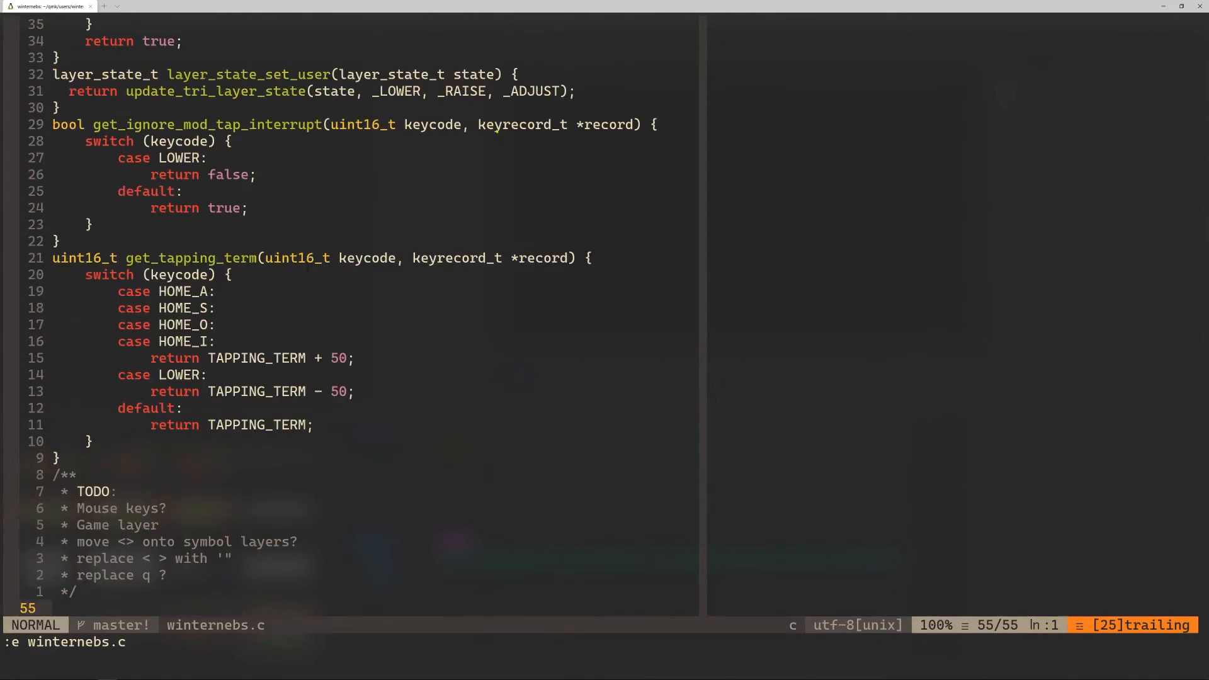